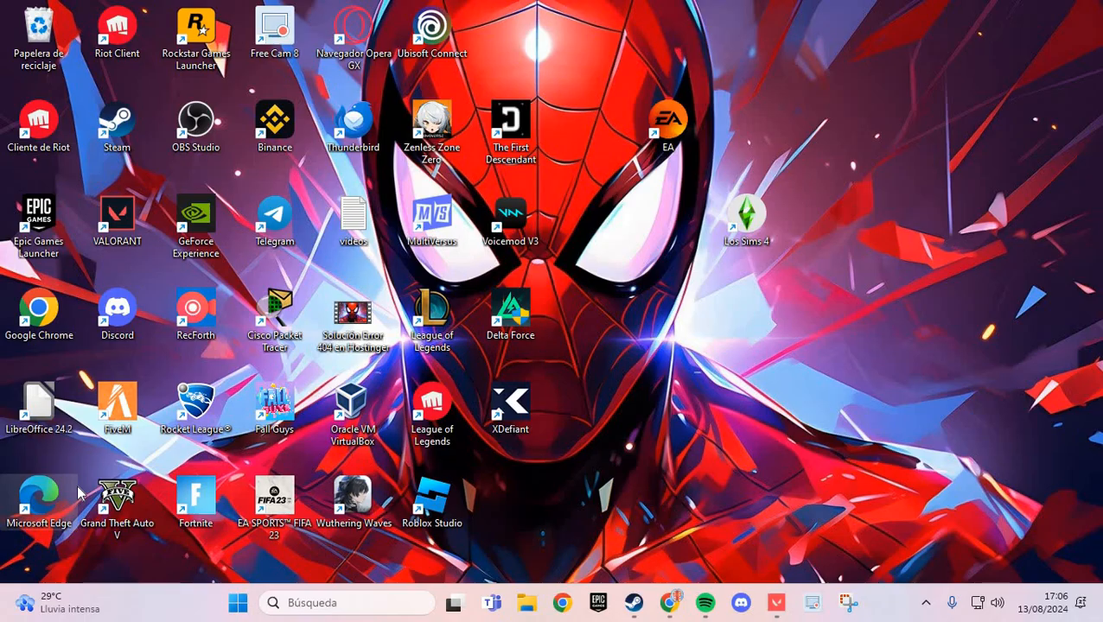
{"action": "mouse_move", "coordinate": [214, 531]}
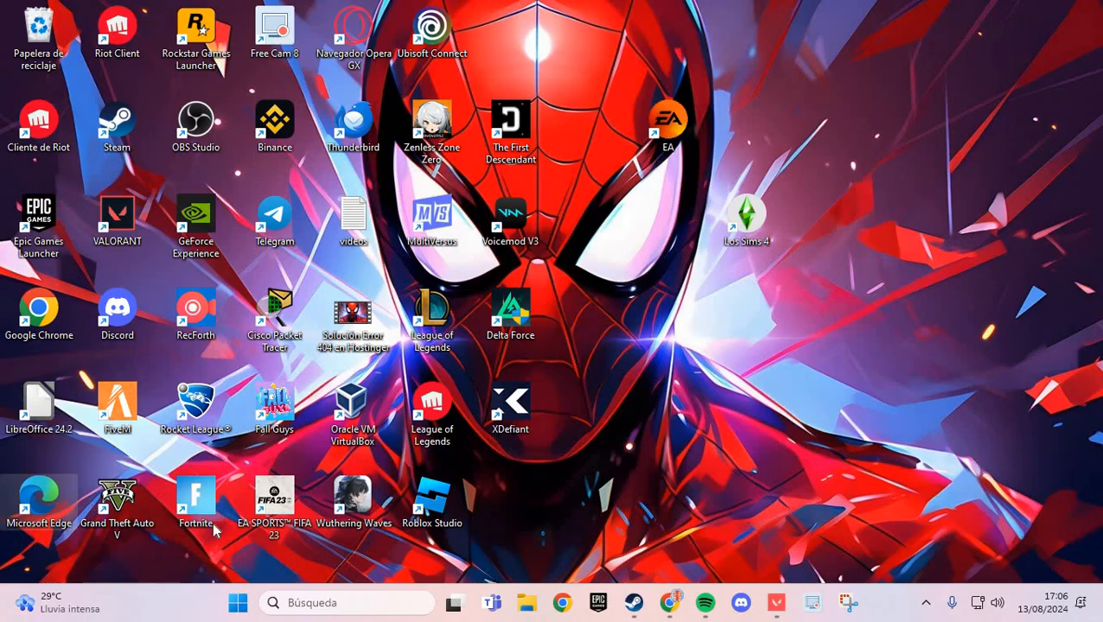
{"action": "mouse_move", "coordinate": [623, 489]}
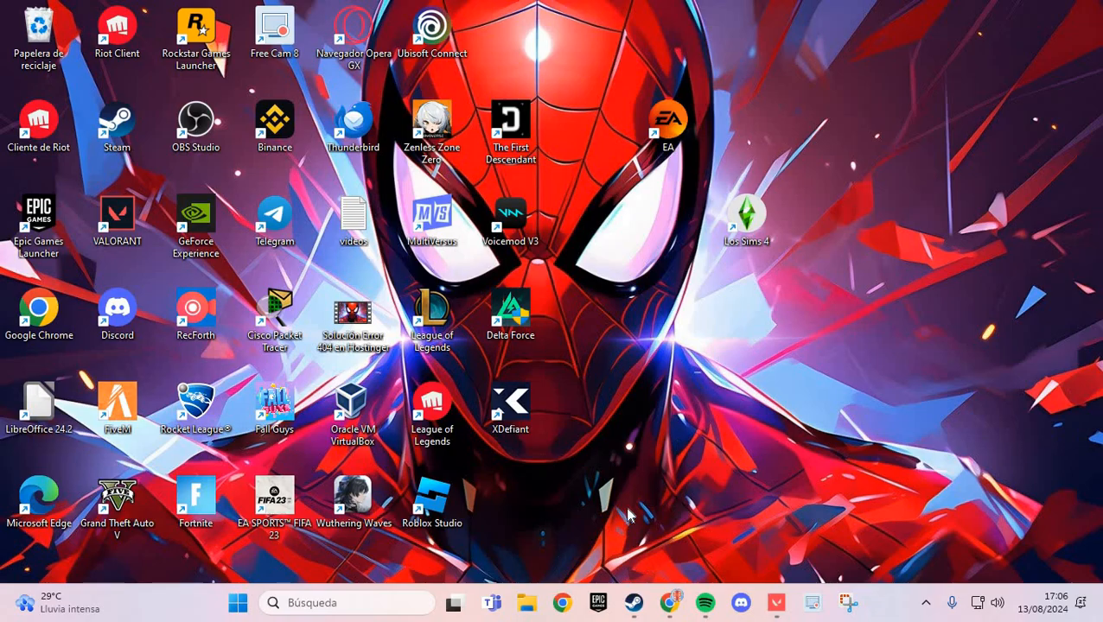
{"action": "mouse_move", "coordinate": [633, 602]}
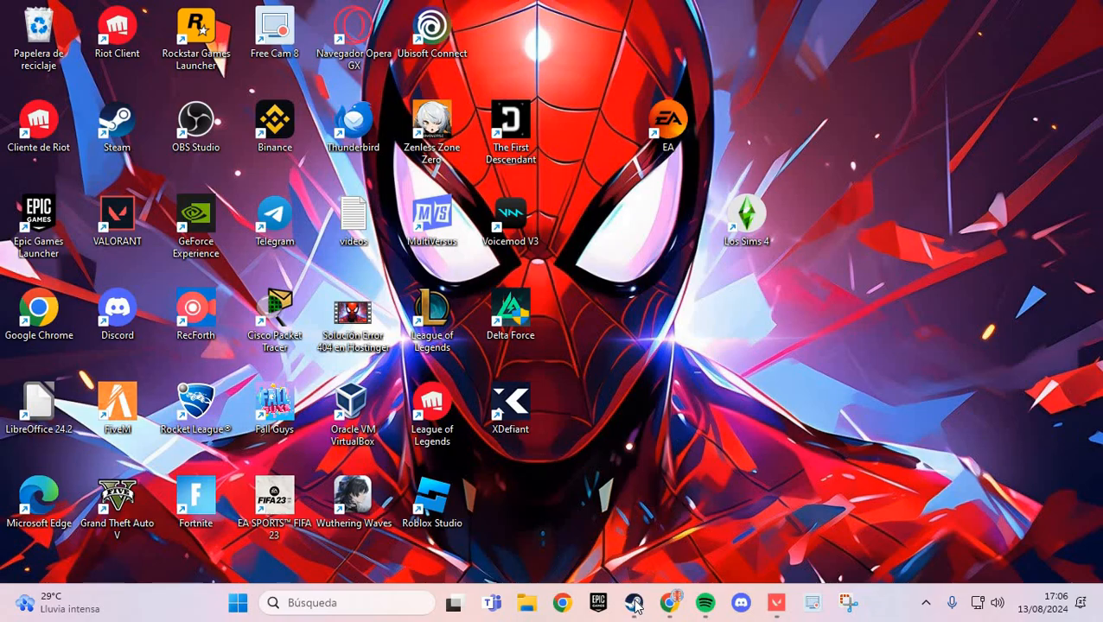
- Open the Fall Guys page in the Steam library and show its settings menu
{"action": "left_click", "coordinate": [633, 602]}
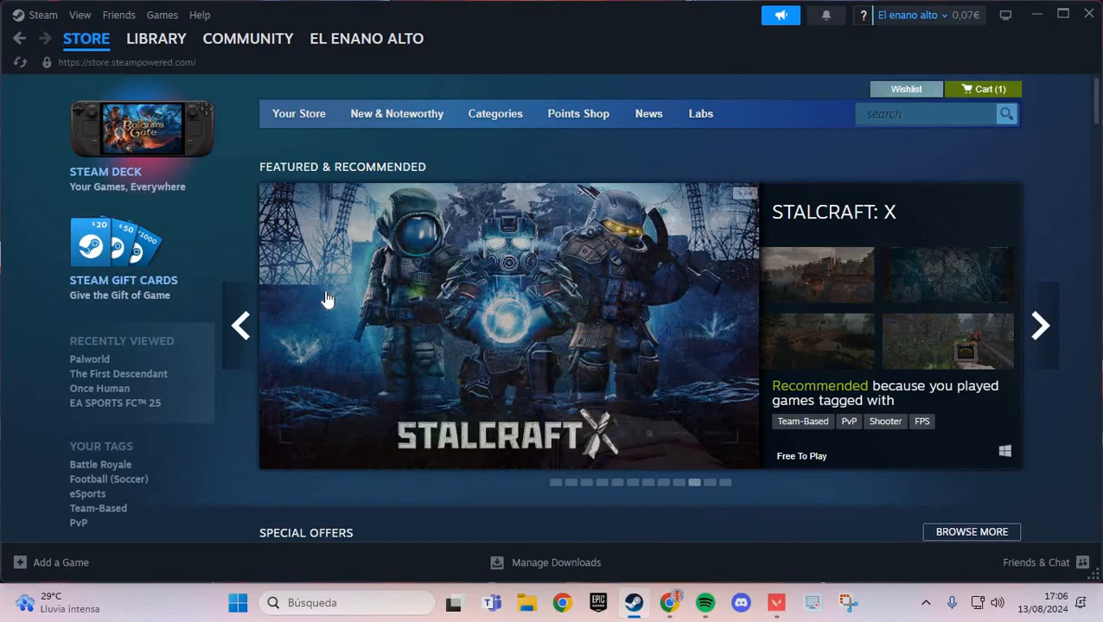
{"action": "left_click", "coordinate": [156, 38]}
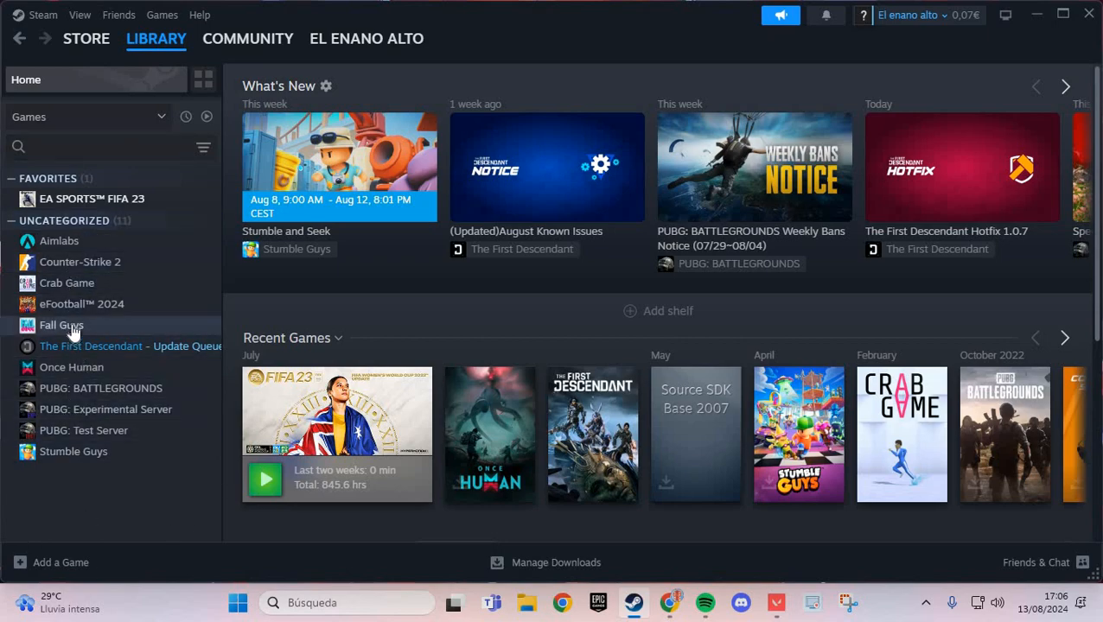
{"action": "left_click", "coordinate": [62, 325]}
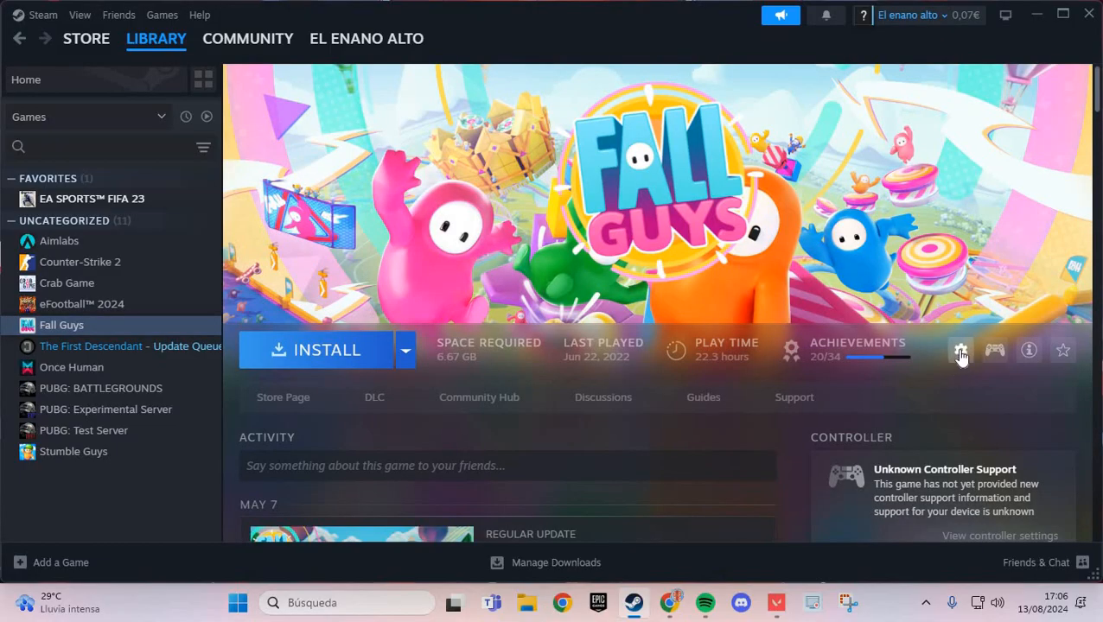
{"action": "left_click", "coordinate": [960, 350]}
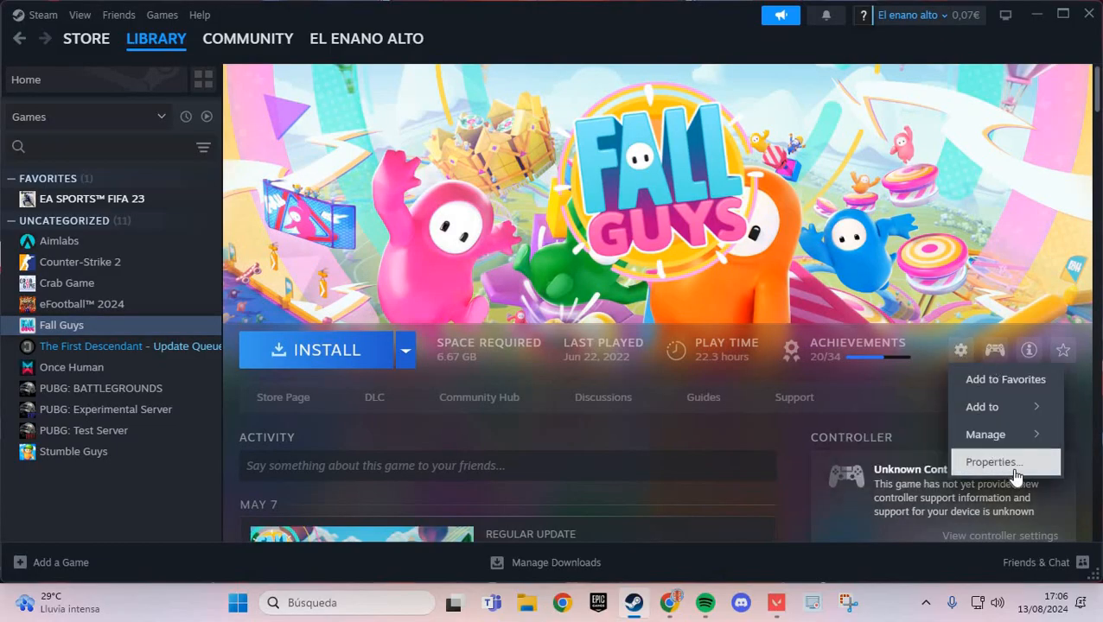
{"action": "mouse_move", "coordinate": [1016, 462]}
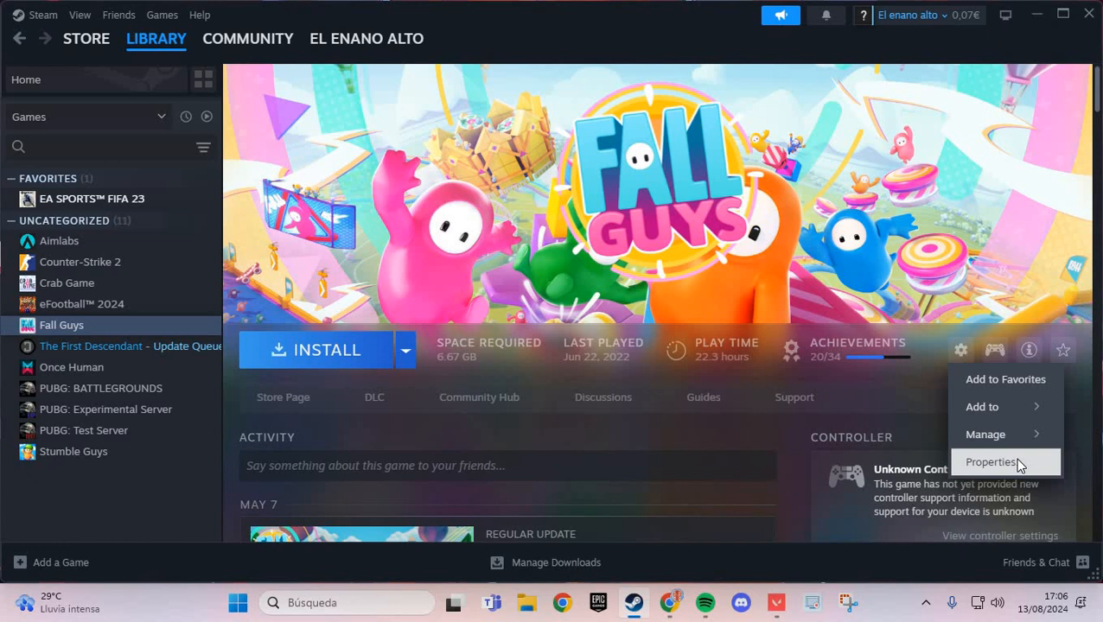
- Review the Updates and Betas sections of Fall Guys' Properties, then close the window
{"action": "left_click", "coordinate": [991, 462]}
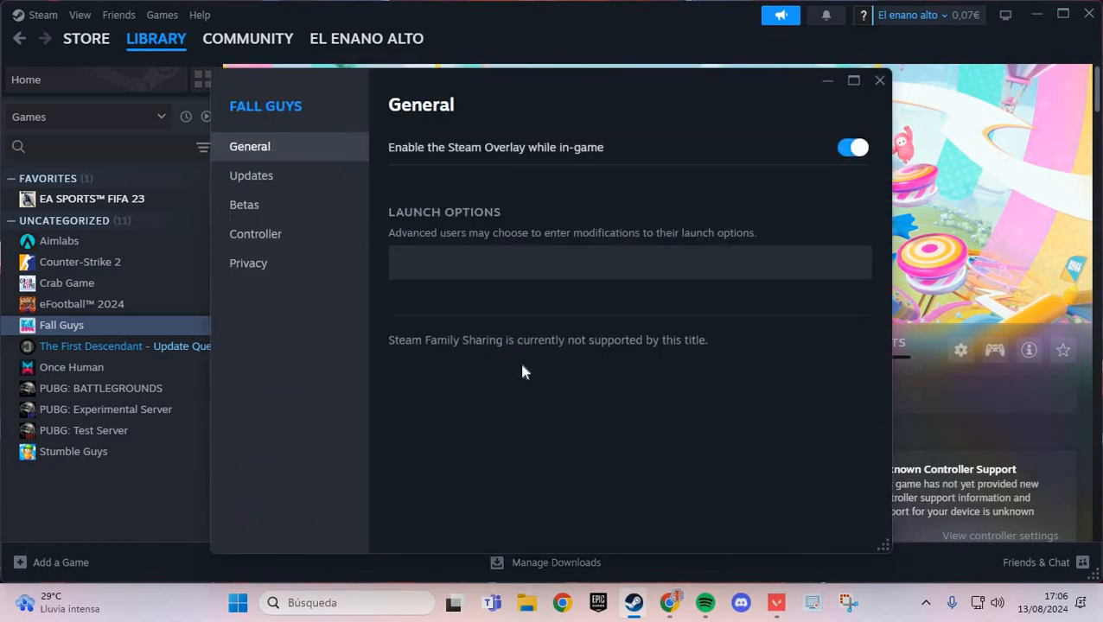
{"action": "mouse_move", "coordinate": [341, 266]}
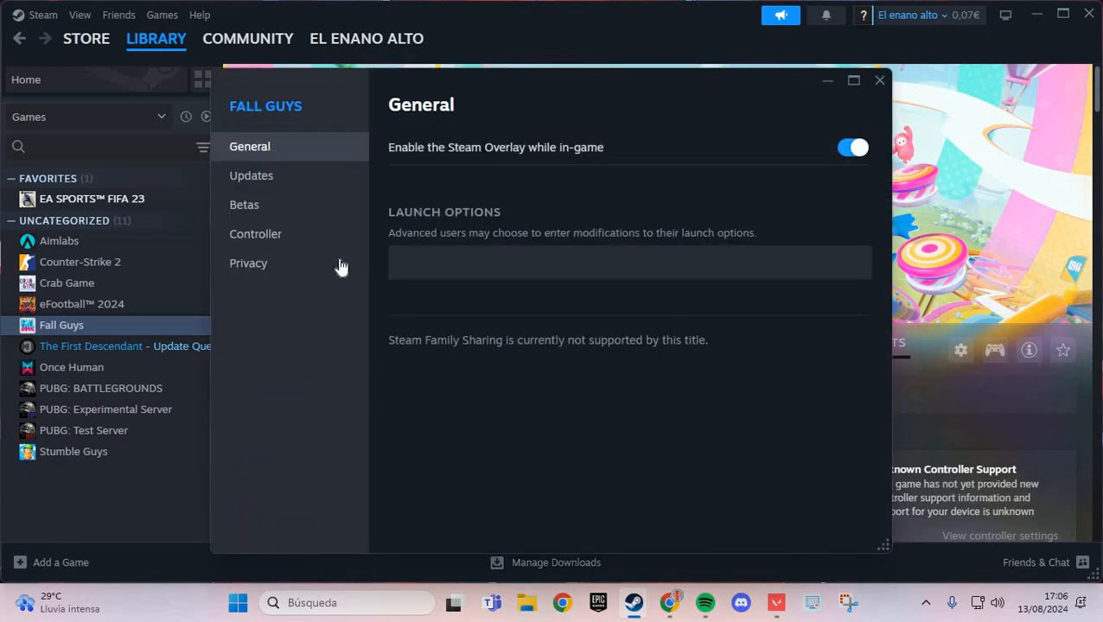
{"action": "mouse_move", "coordinate": [251, 175]}
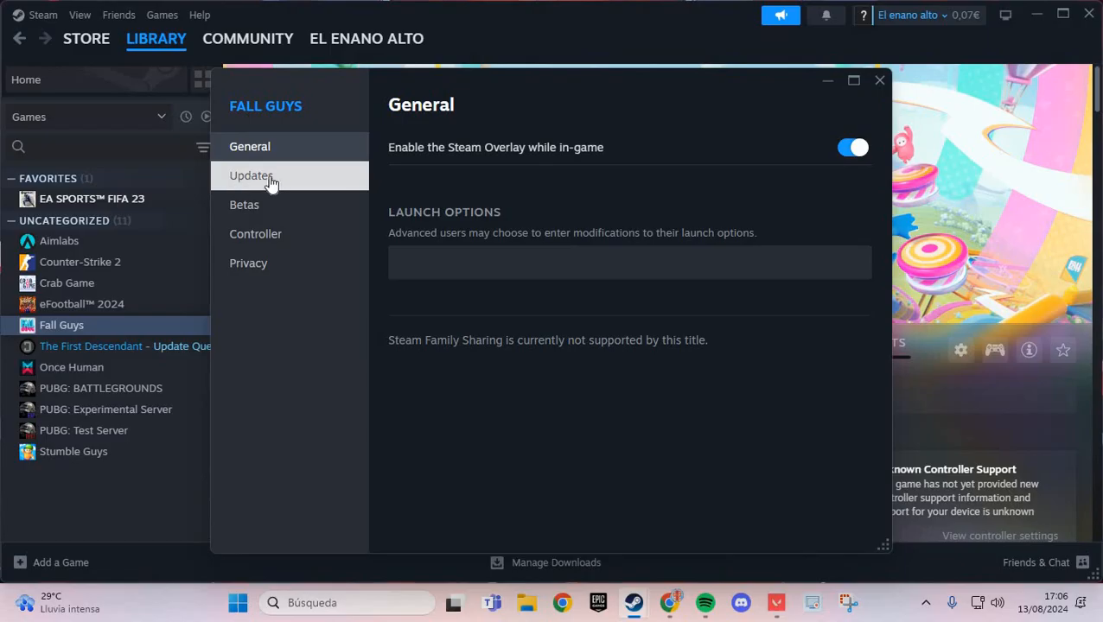
{"action": "left_click", "coordinate": [251, 176]}
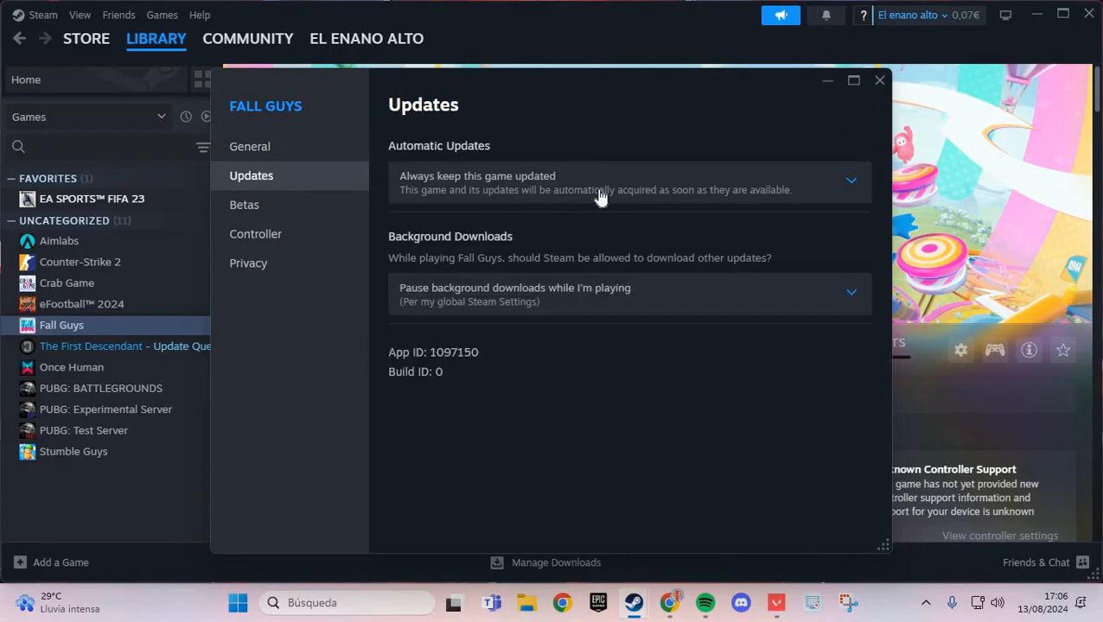
{"action": "mouse_move", "coordinate": [762, 298]}
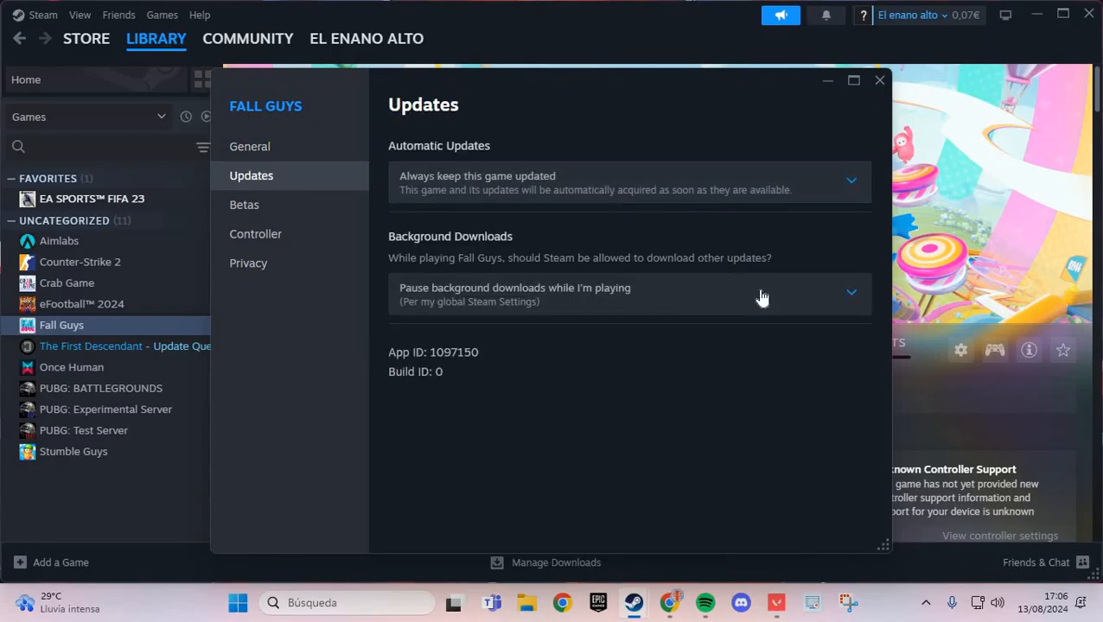
{"action": "mouse_move", "coordinate": [532, 190]}
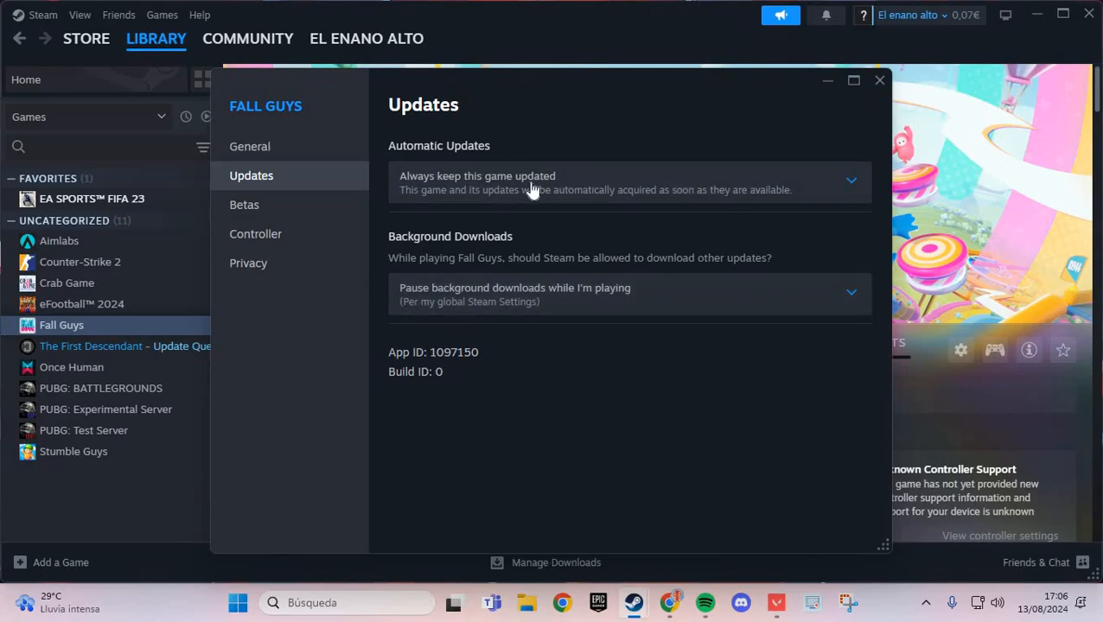
{"action": "mouse_move", "coordinate": [322, 244]}
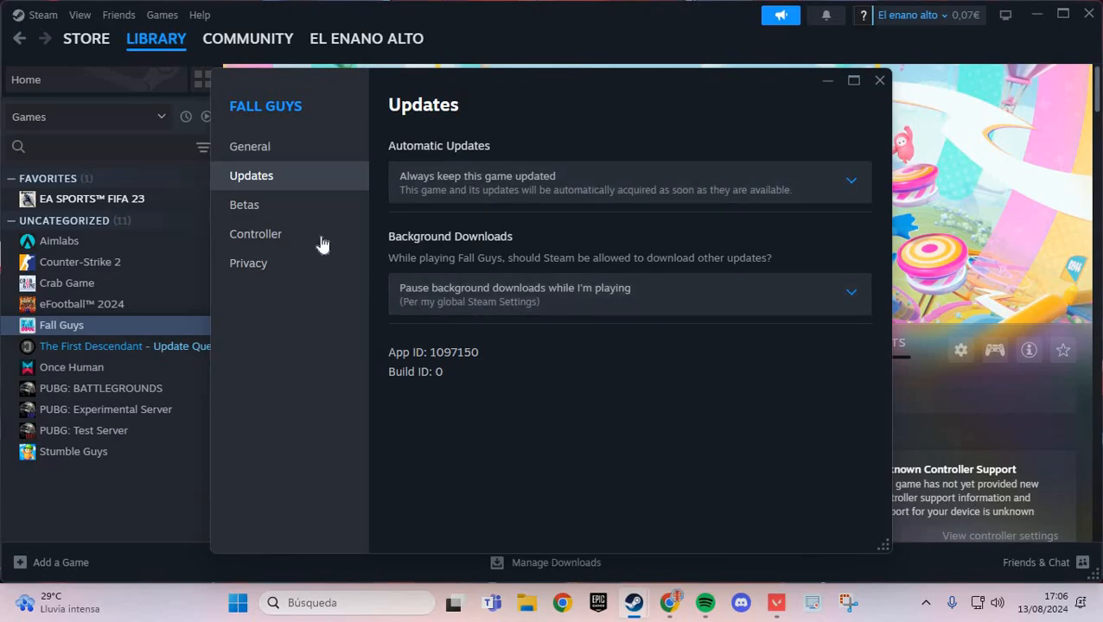
{"action": "left_click", "coordinate": [245, 205]}
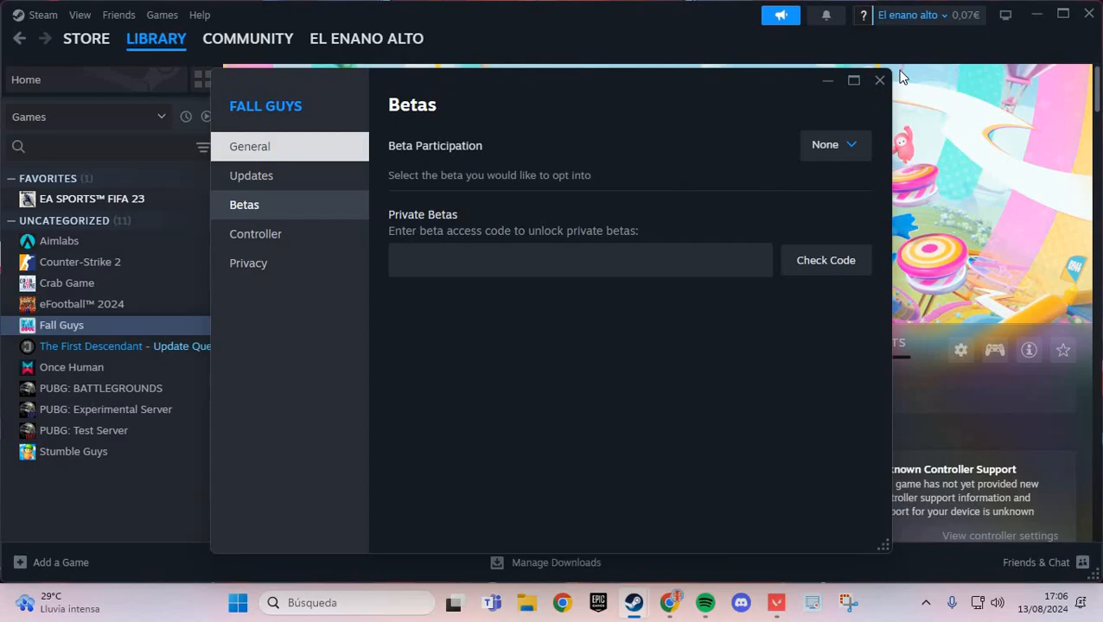
{"action": "left_click", "coordinate": [879, 80]}
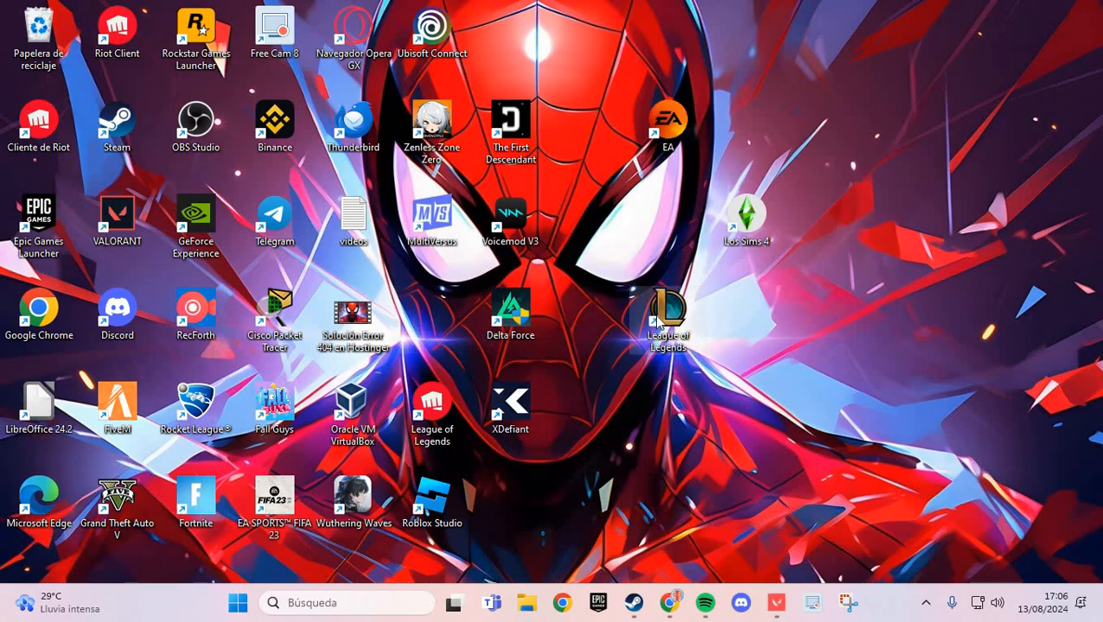
- Open Propiedades for the League of Legends desktop shortcut
{"action": "right_click", "coordinate": [667, 315]}
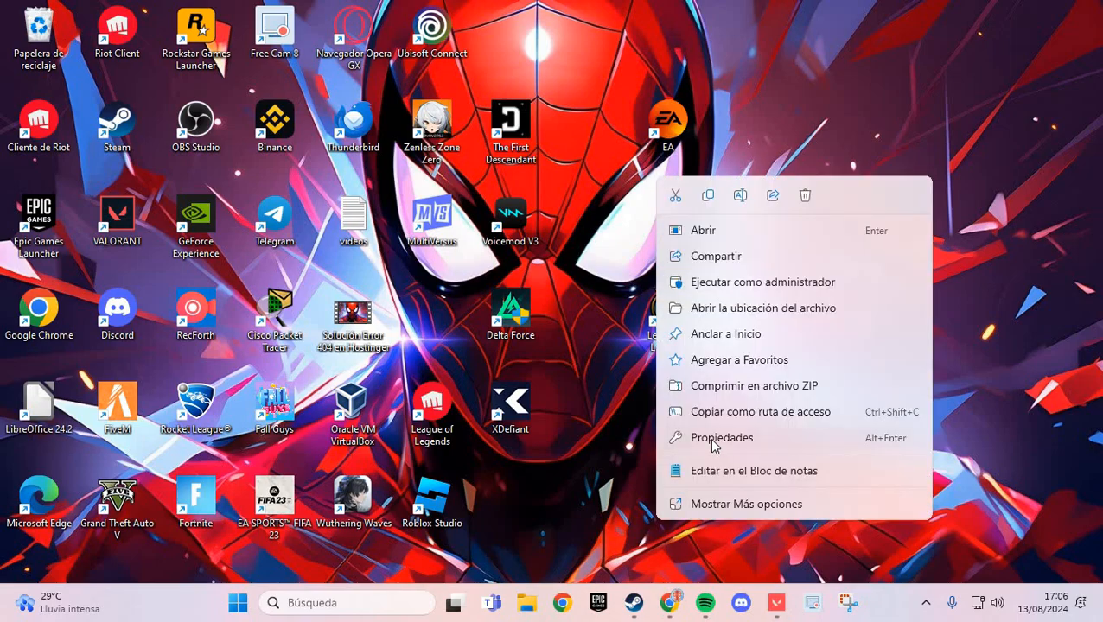
{"action": "left_click", "coordinate": [721, 437]}
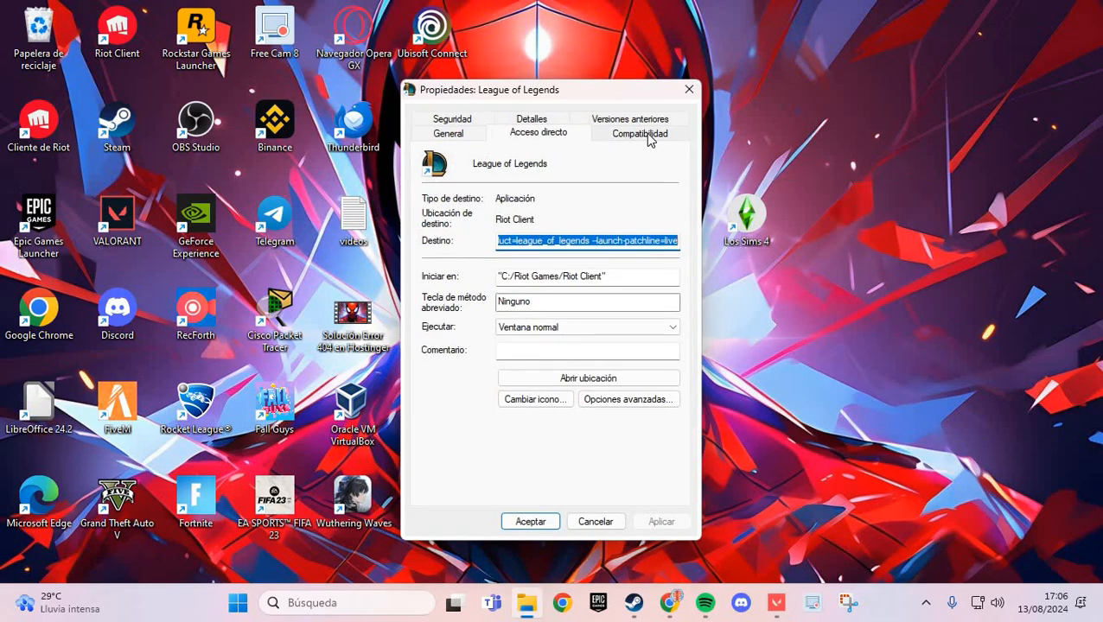
- Enable compatibility mode for Windows 8 on the Compatibilidad tab
{"action": "left_click", "coordinate": [639, 132]}
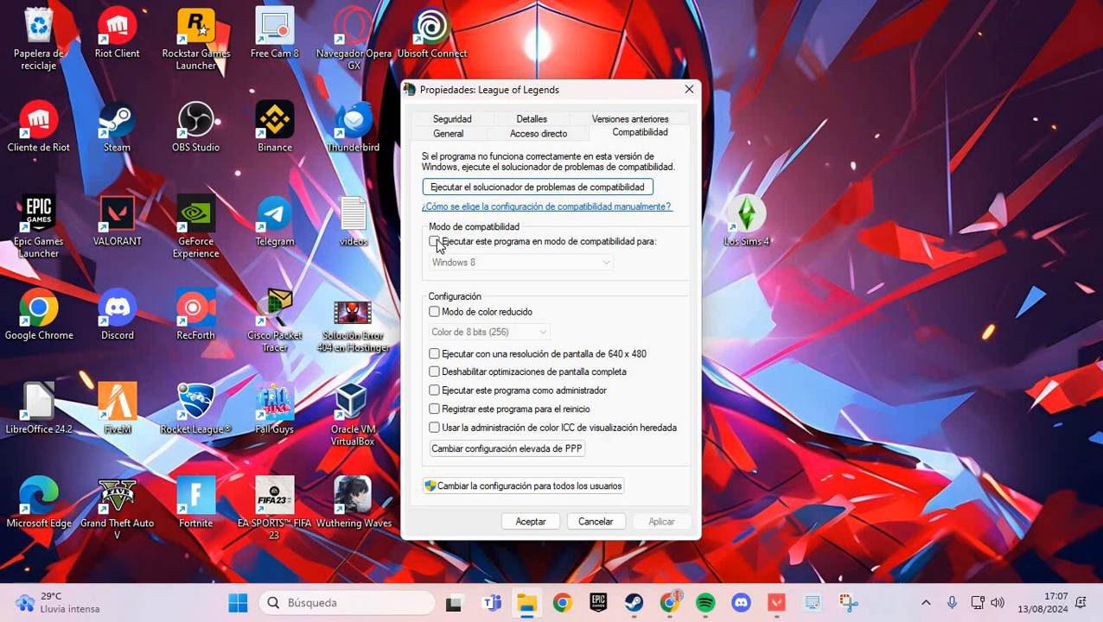
{"action": "left_click", "coordinate": [434, 241]}
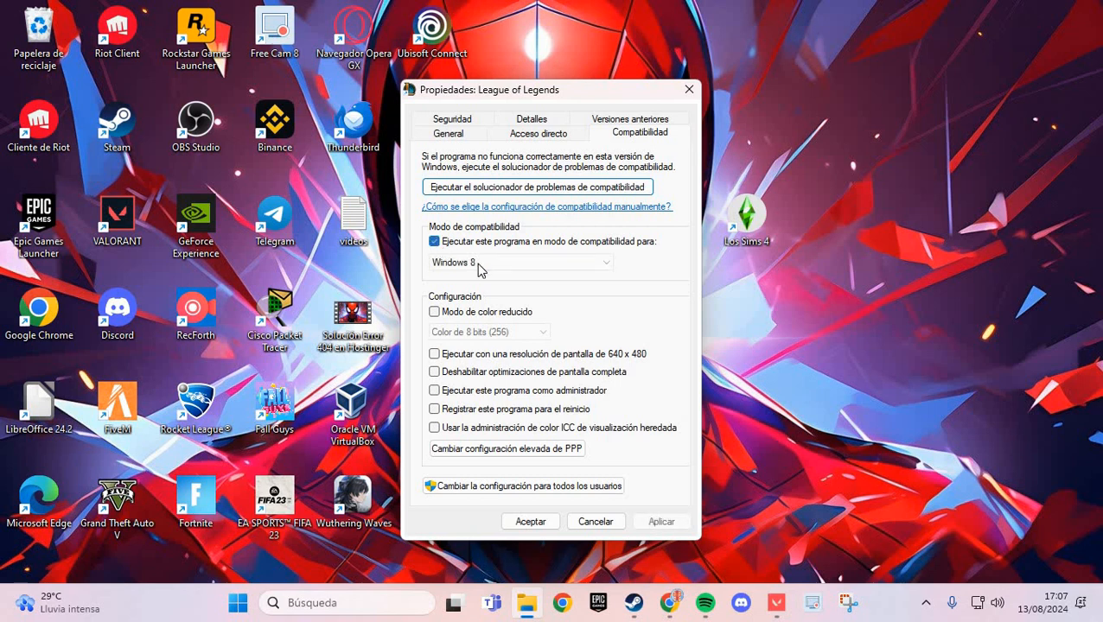
{"action": "left_click", "coordinate": [518, 262]}
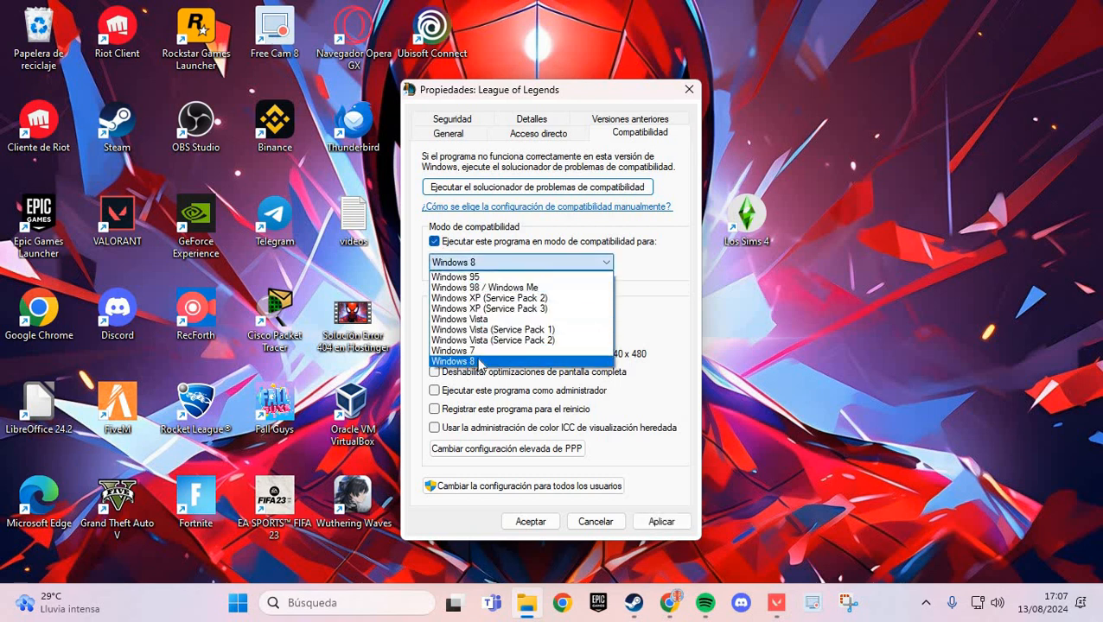
{"action": "left_click", "coordinate": [454, 361]}
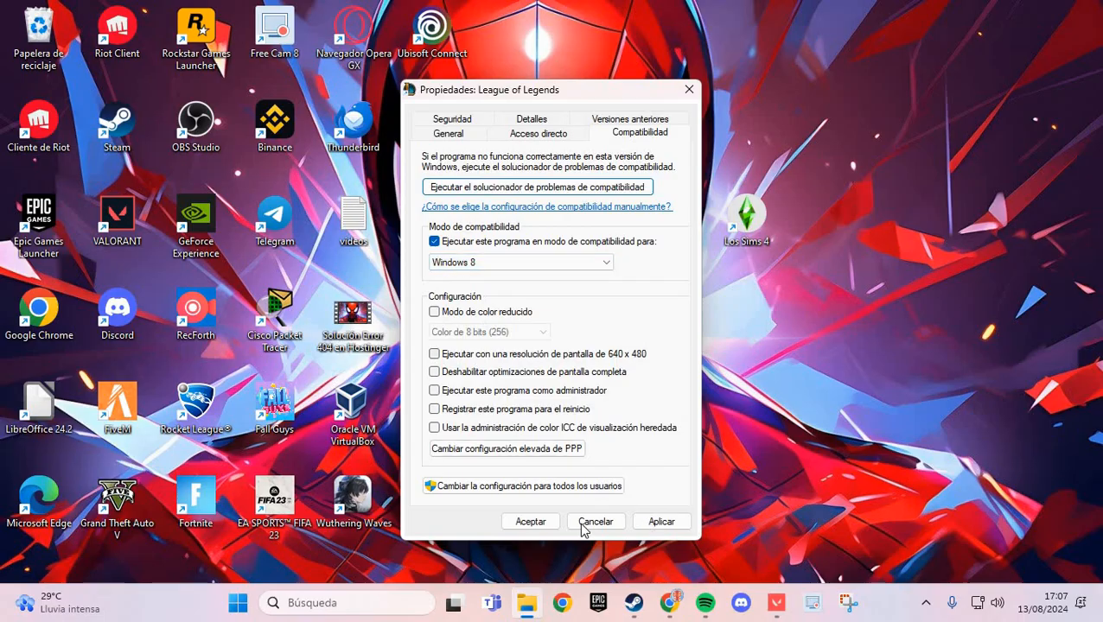